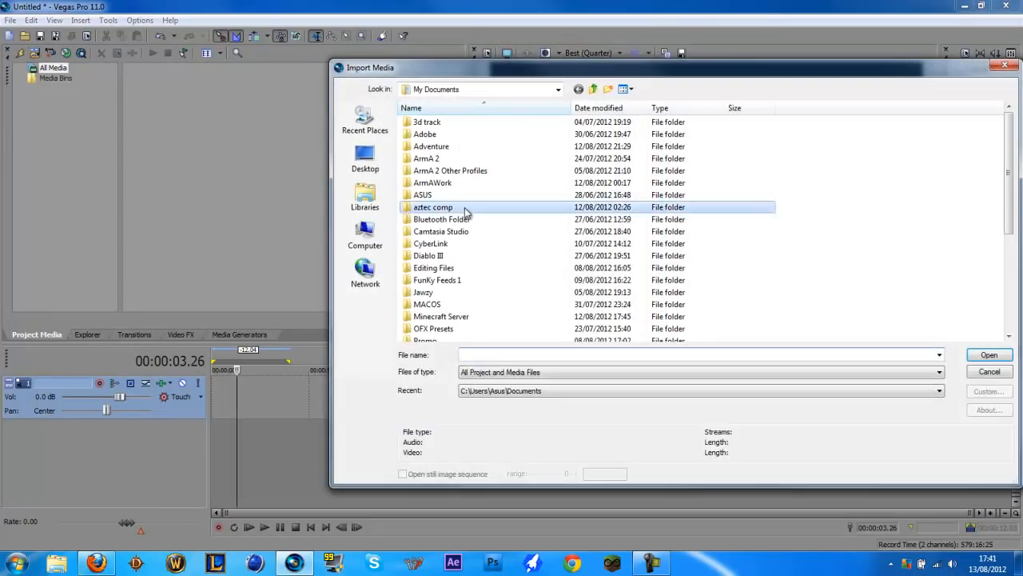
Step: Import the 'video recording' audio file from My Documents and accept the audio proxy notice
left_click(432, 231)
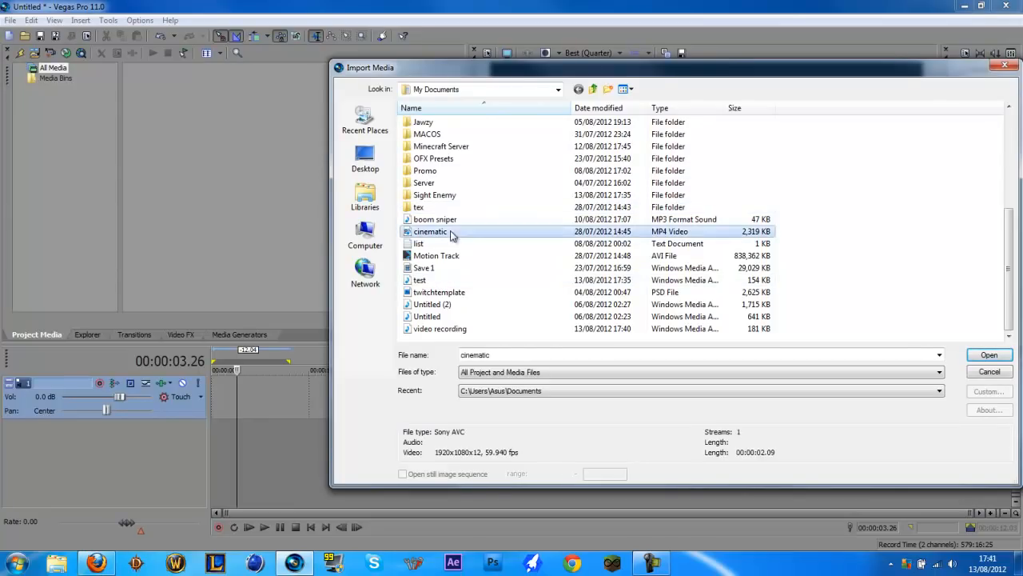
left_click(440, 329)
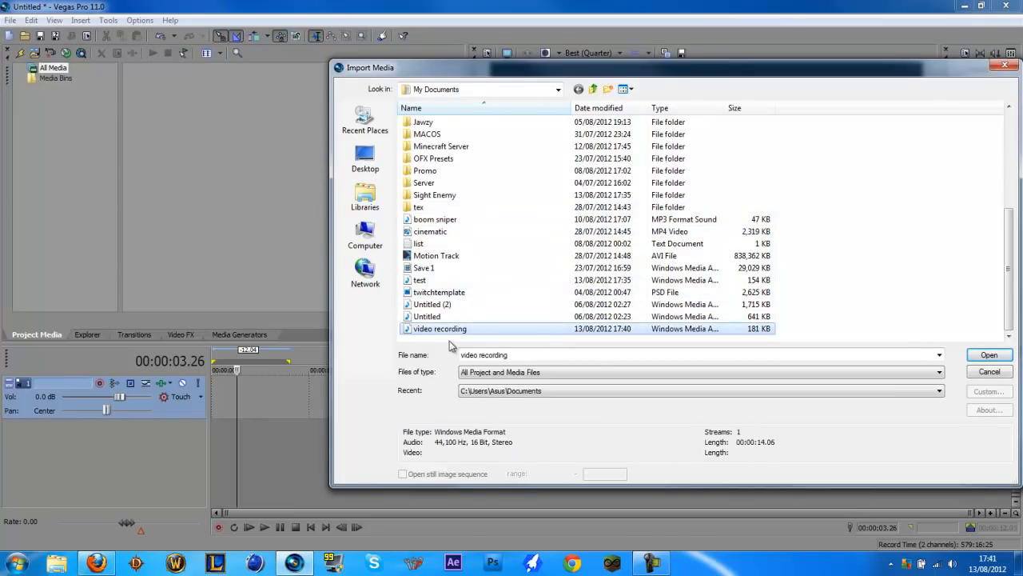
left_click(988, 355)
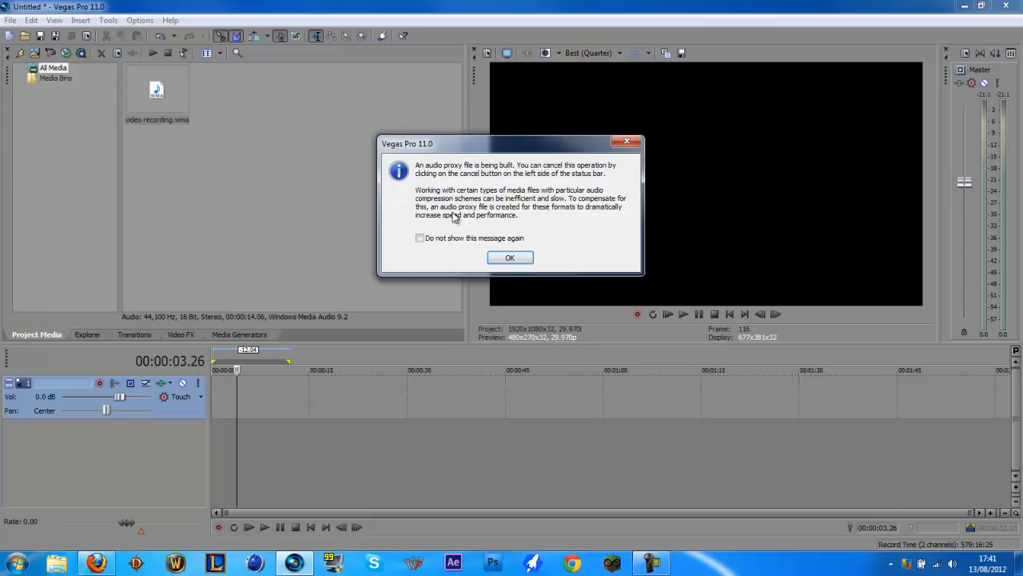
left_click(510, 256)
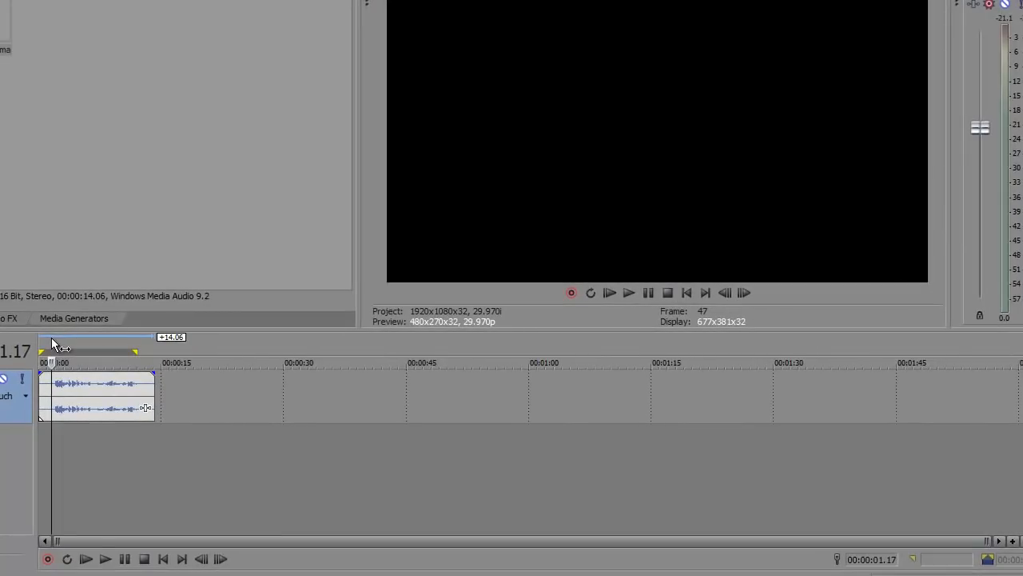
Step: Move playback to the start of the recording clip before choosing an effect
left_click(105, 560)
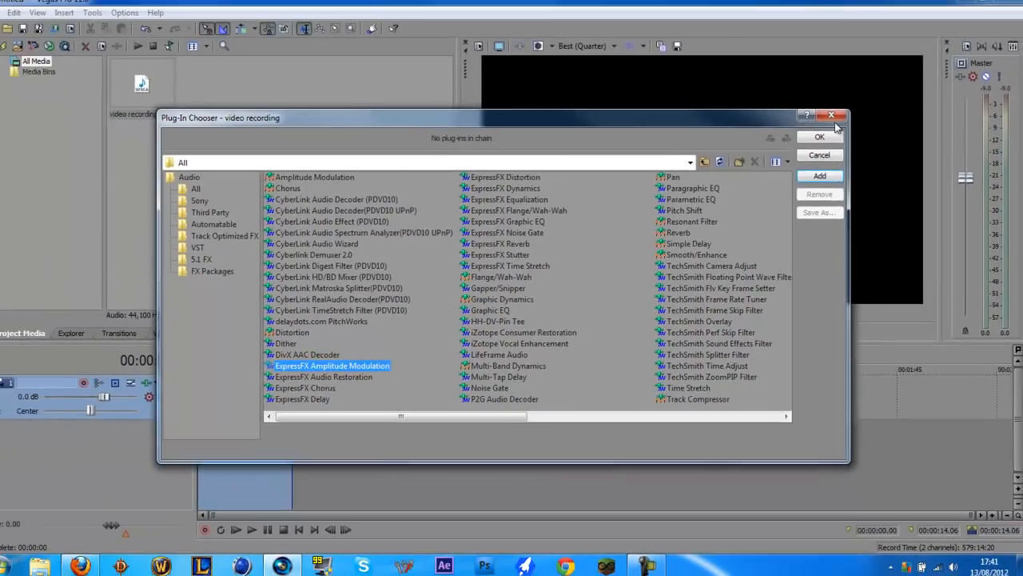
Step: Add ExpressFX Audio Restoration from the Plug-In Chooser to the recording clip
left_click(818, 154)
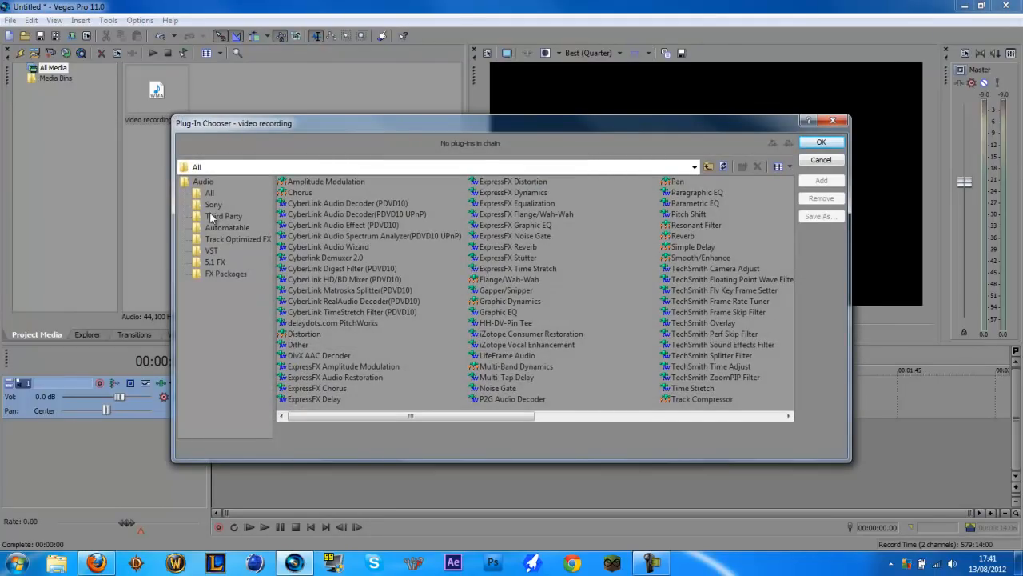
left_click(203, 182)
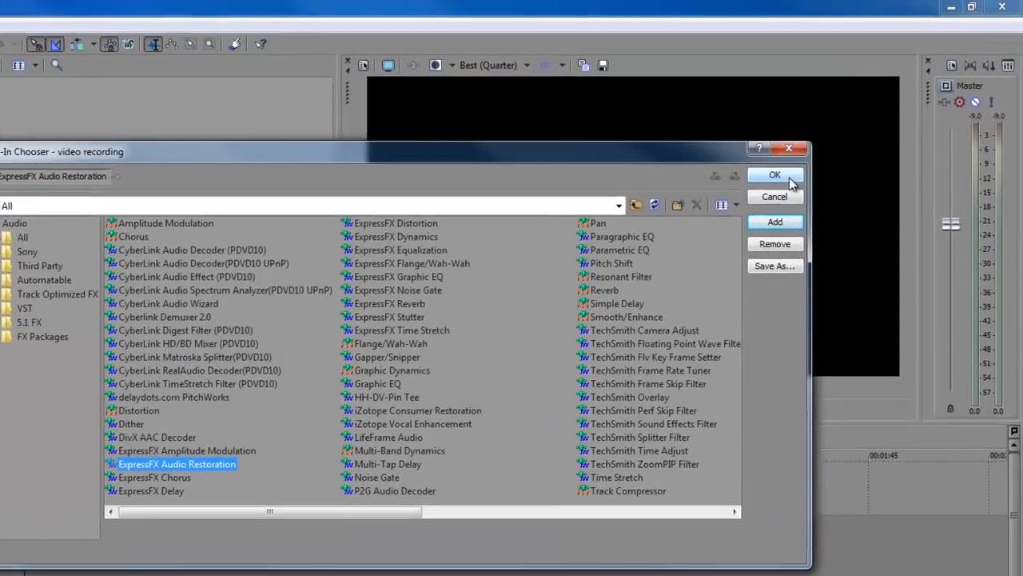
left_click(774, 175)
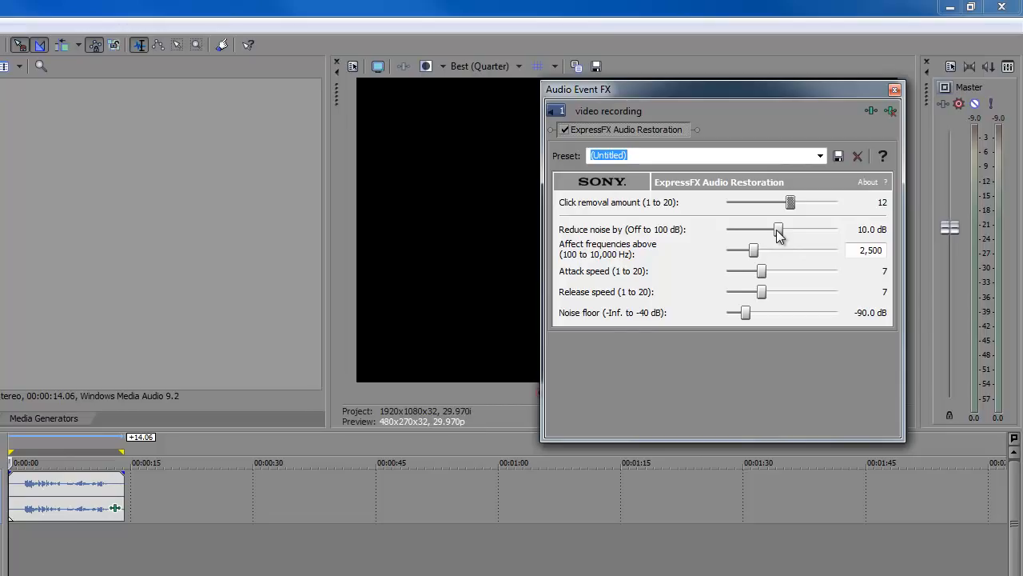
mouse_move(839, 238)
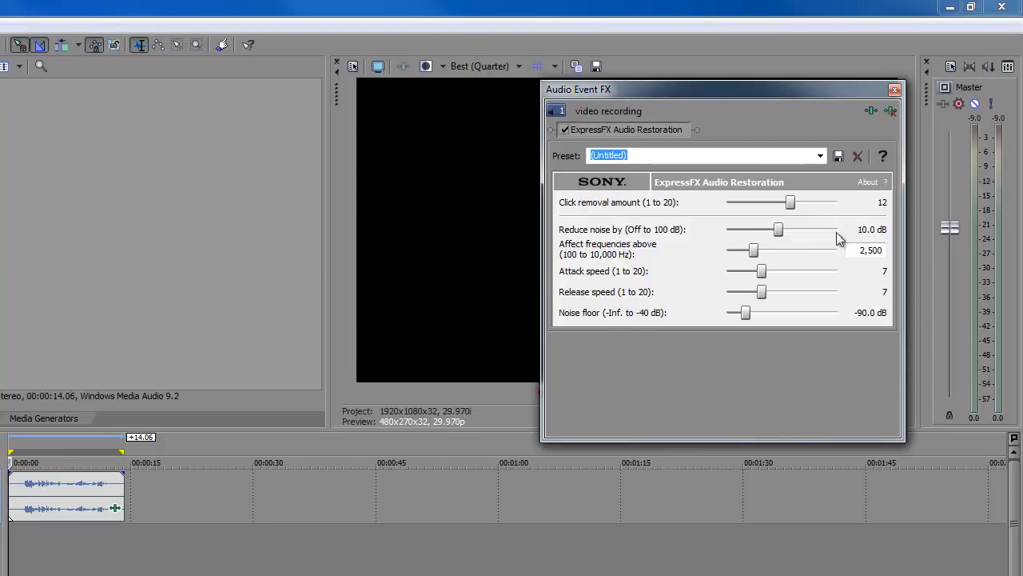
Step: Set noise reduction to 27.2 dB affecting frequencies above 1,391 Hz
left_click_drag(777, 231, 798, 230)
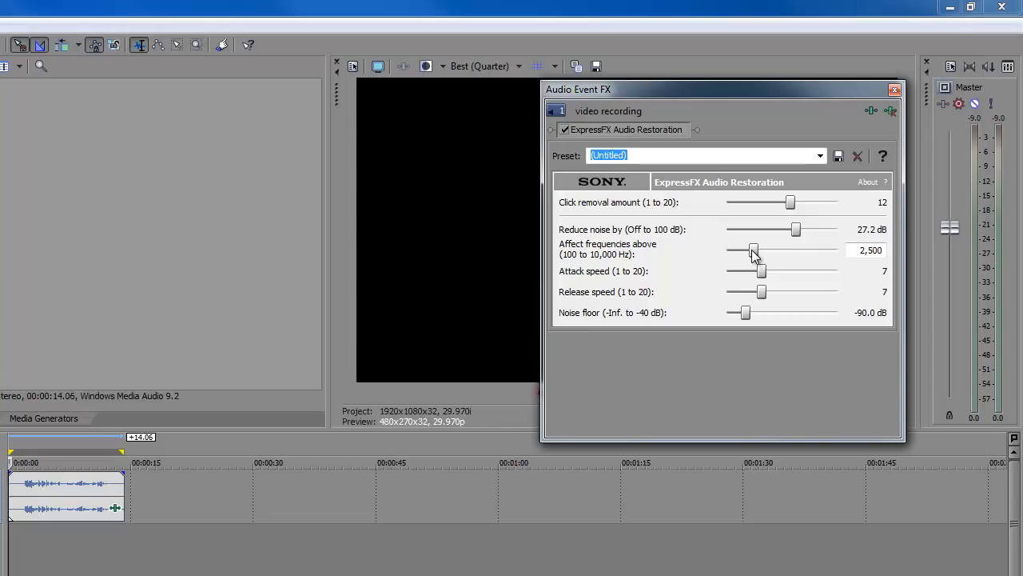
left_click_drag(753, 250, 744, 250)
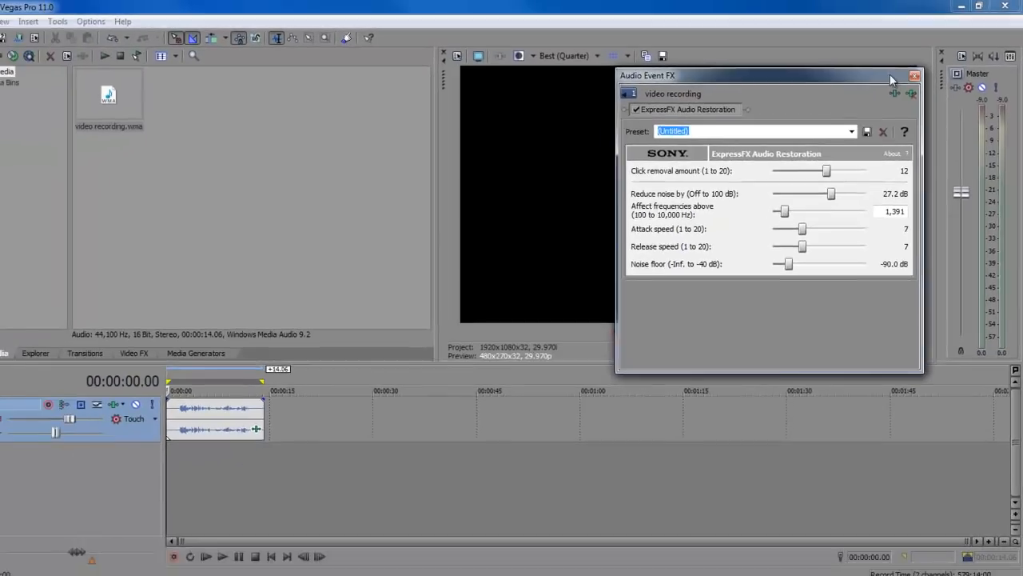
Step: Listen to the result, then raise noise reduction to about 30 dB
left_click(915, 75)
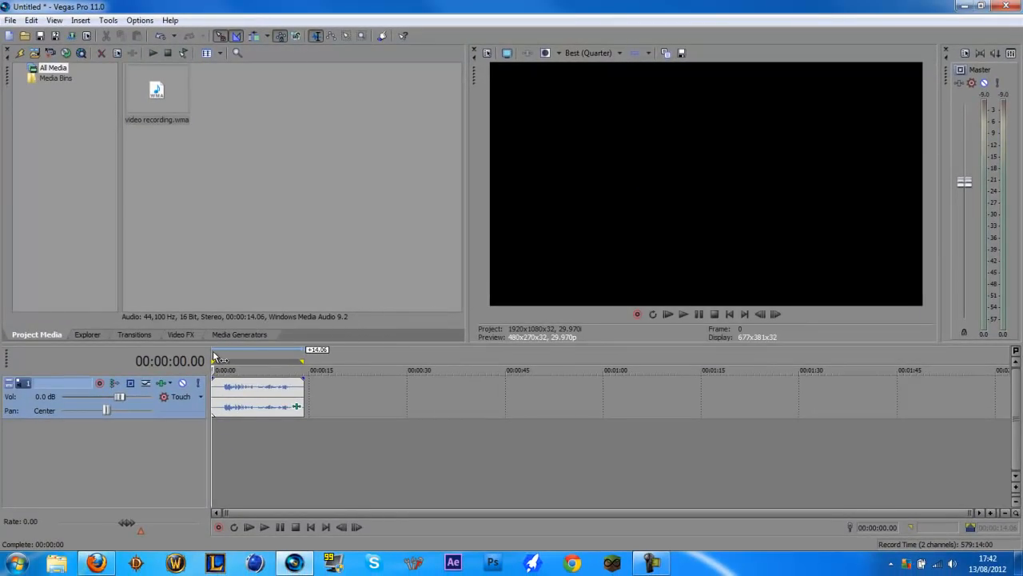
left_click(685, 314)
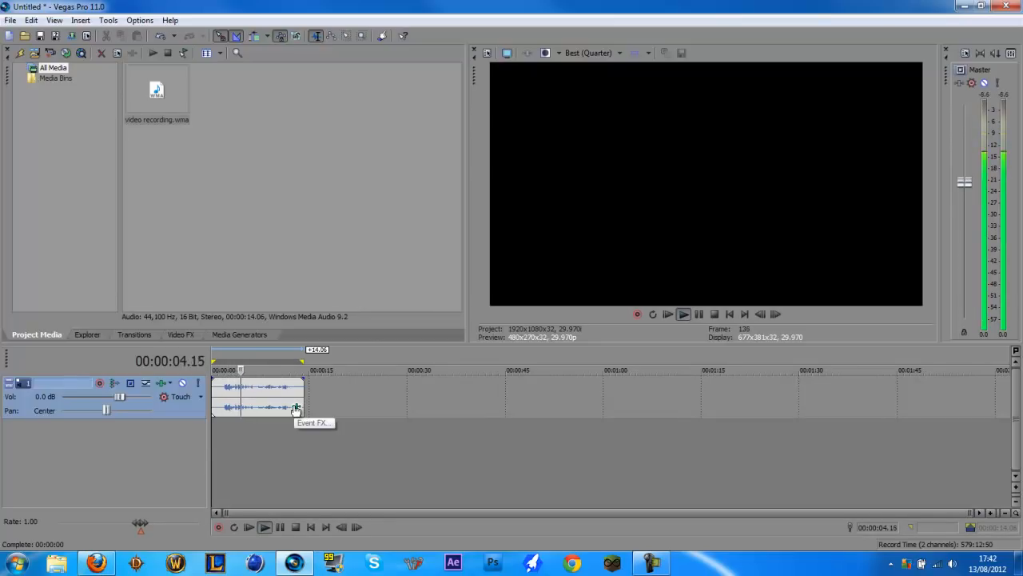
left_click(295, 407)
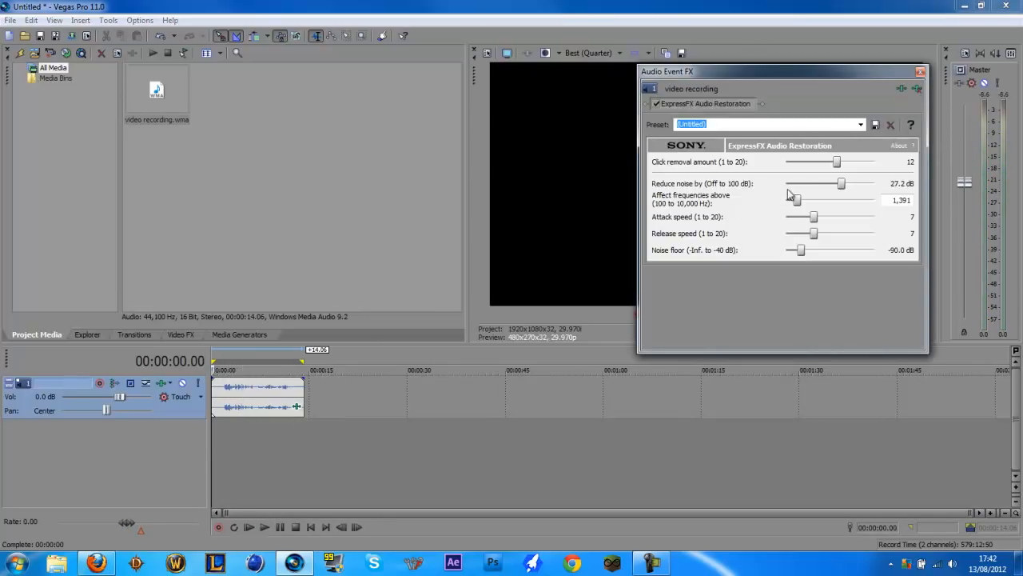
left_click_drag(841, 182, 846, 182)
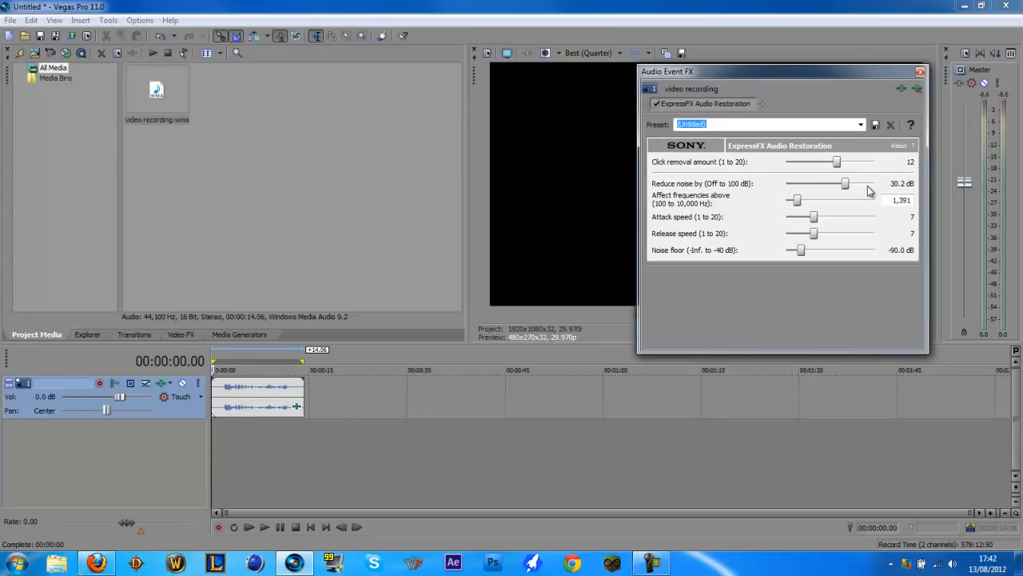
left_click_drag(838, 182, 862, 182)
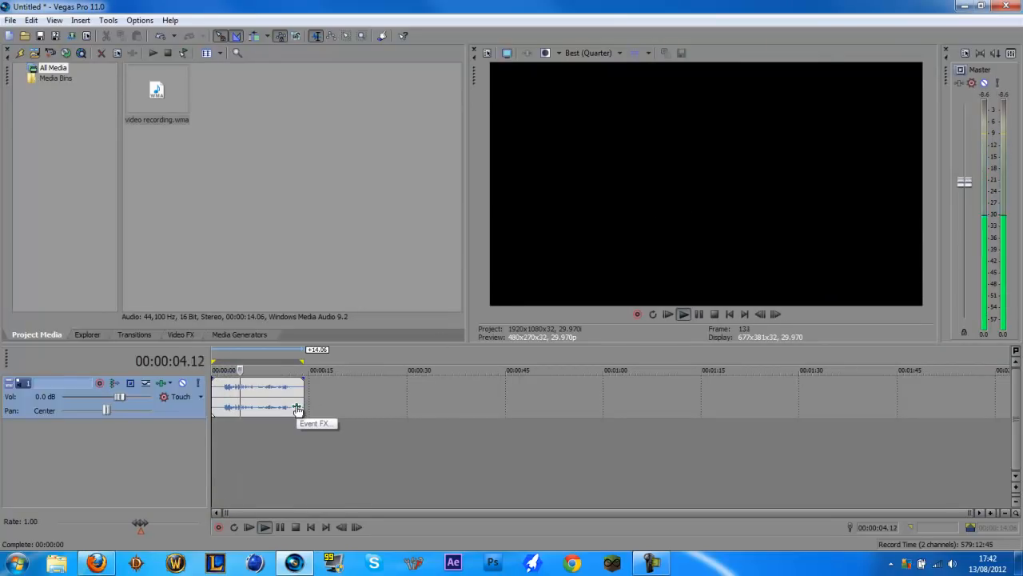
Step: Lower the affected-frequency threshold down to 100 Hz
left_click(297, 408)
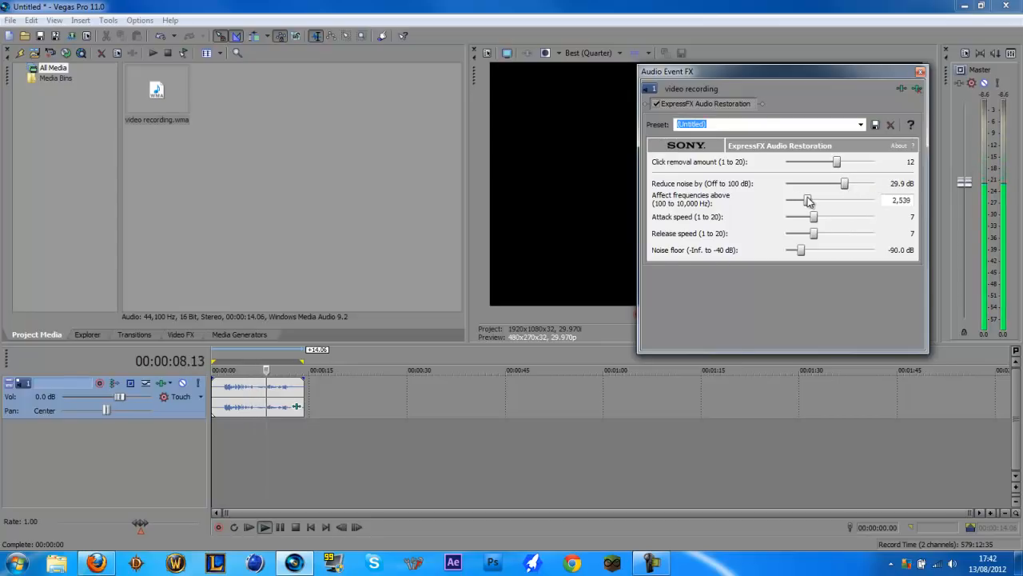
left_click_drag(809, 201, 788, 201)
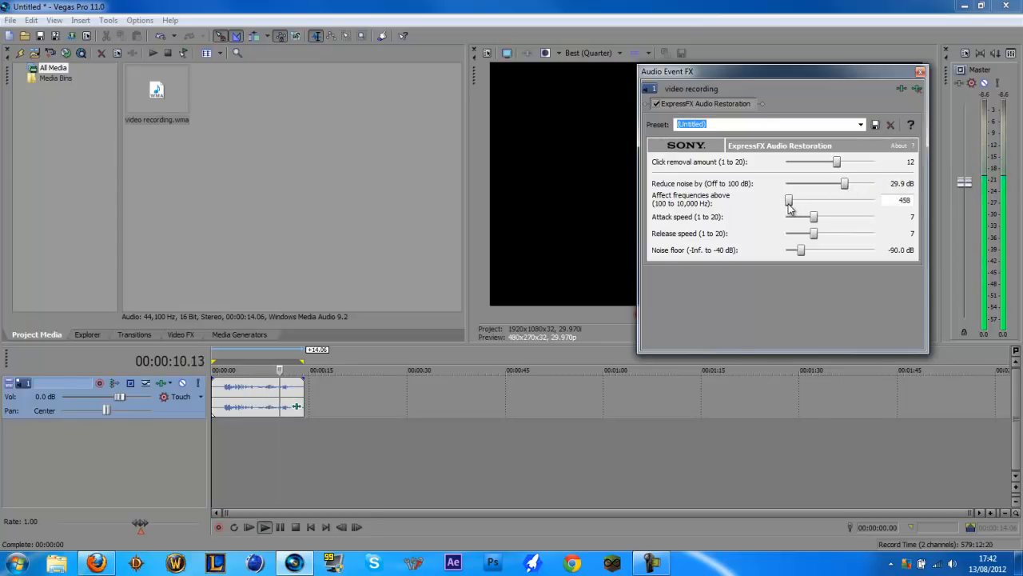
left_click_drag(786, 200, 786, 200)
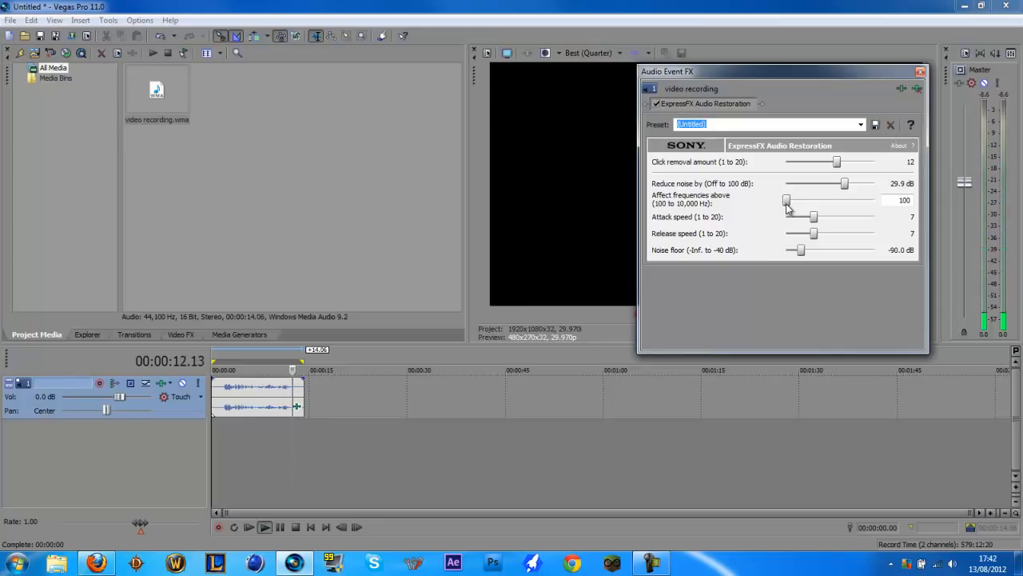
left_click_drag(787, 200, 796, 200)
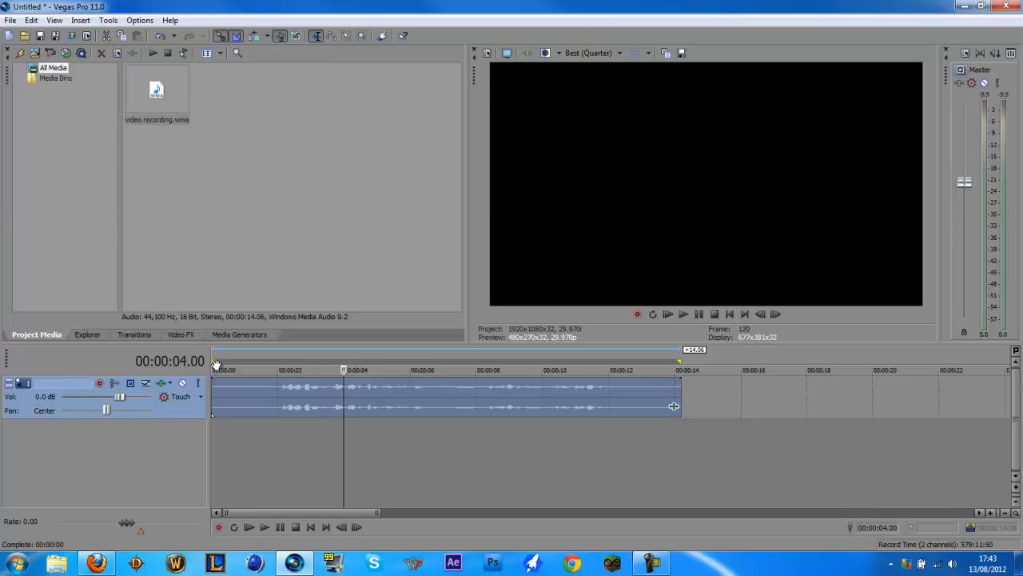
Step: Return playback to the start of the treated clip, ready to play
left_click(214, 369)
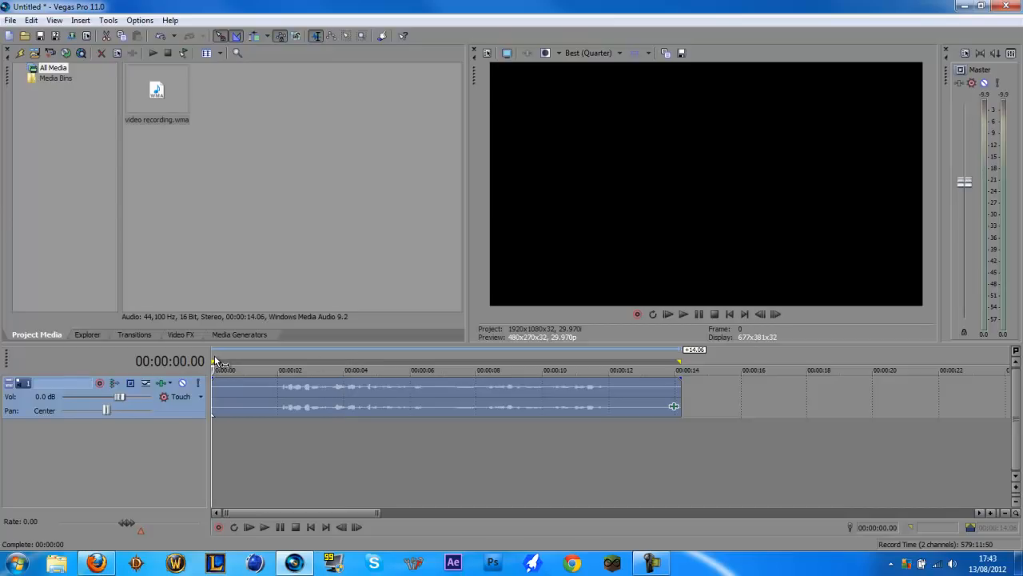
mouse_move(551, 383)
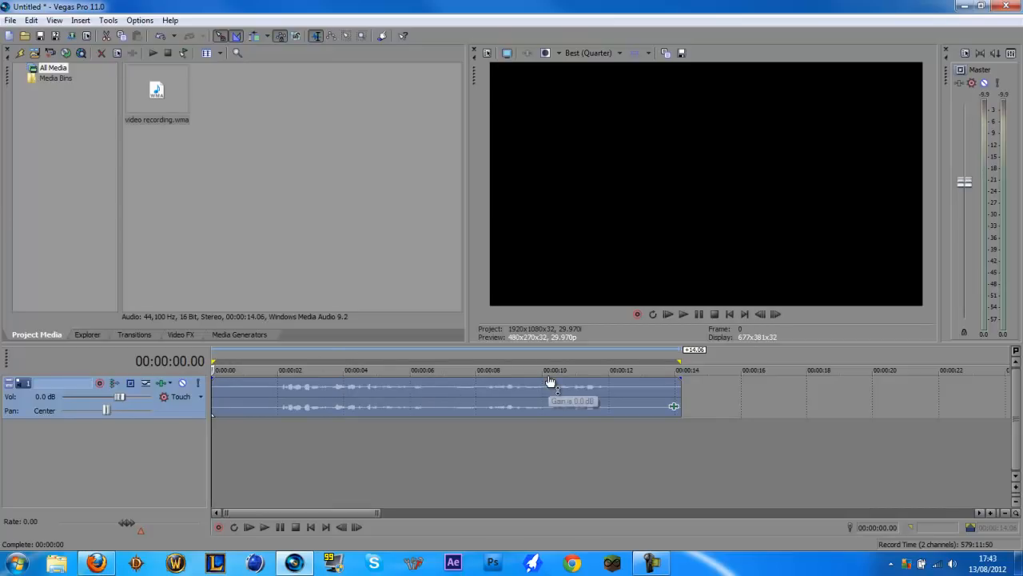